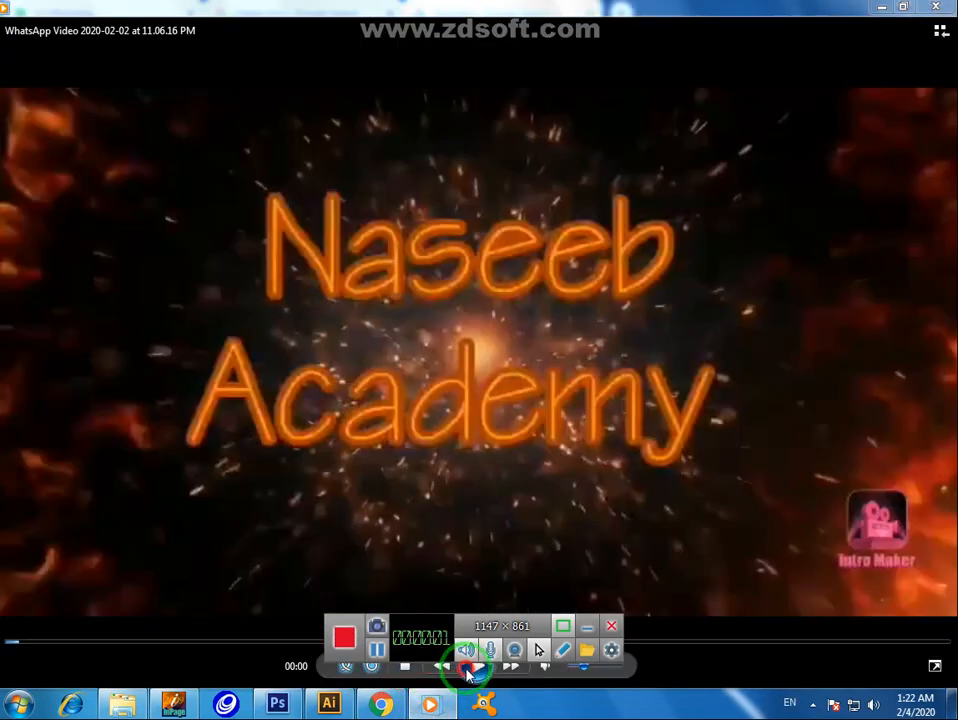
- Close Untitled-3 without saving and create a new blank A4 document, Untitled-4
left_click(468, 667)
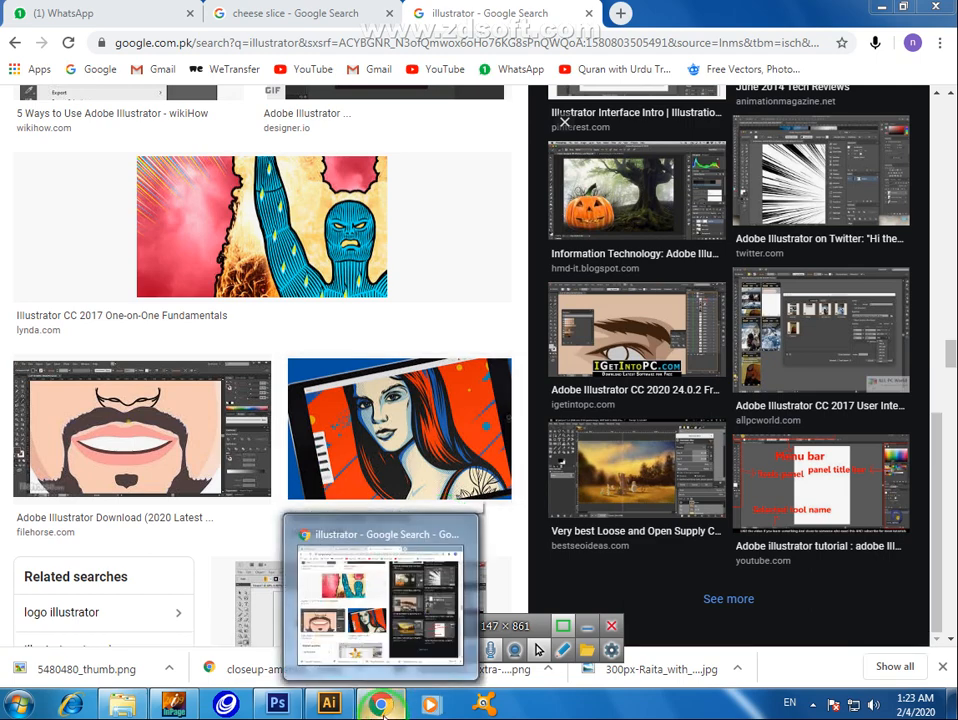
mouse_move(383, 705)
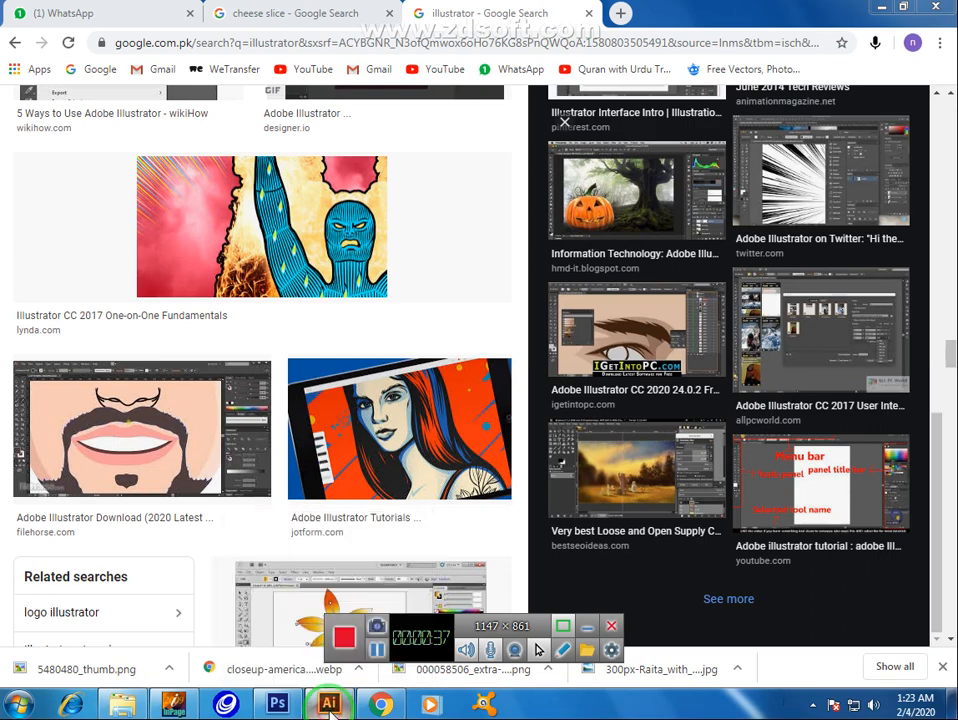
left_click(329, 705)
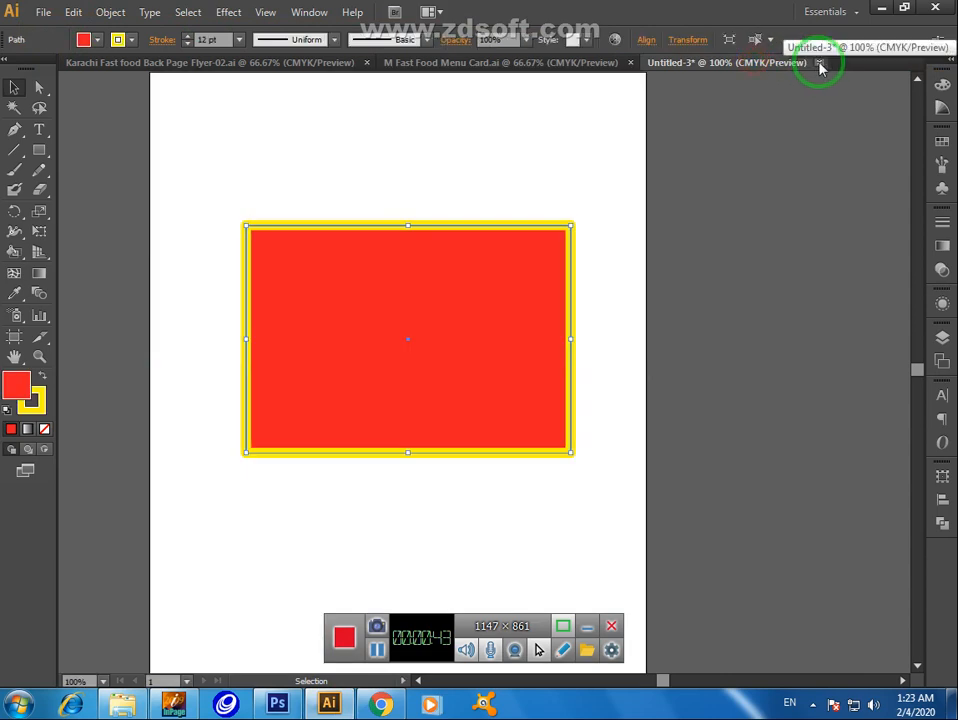
left_click(819, 62)
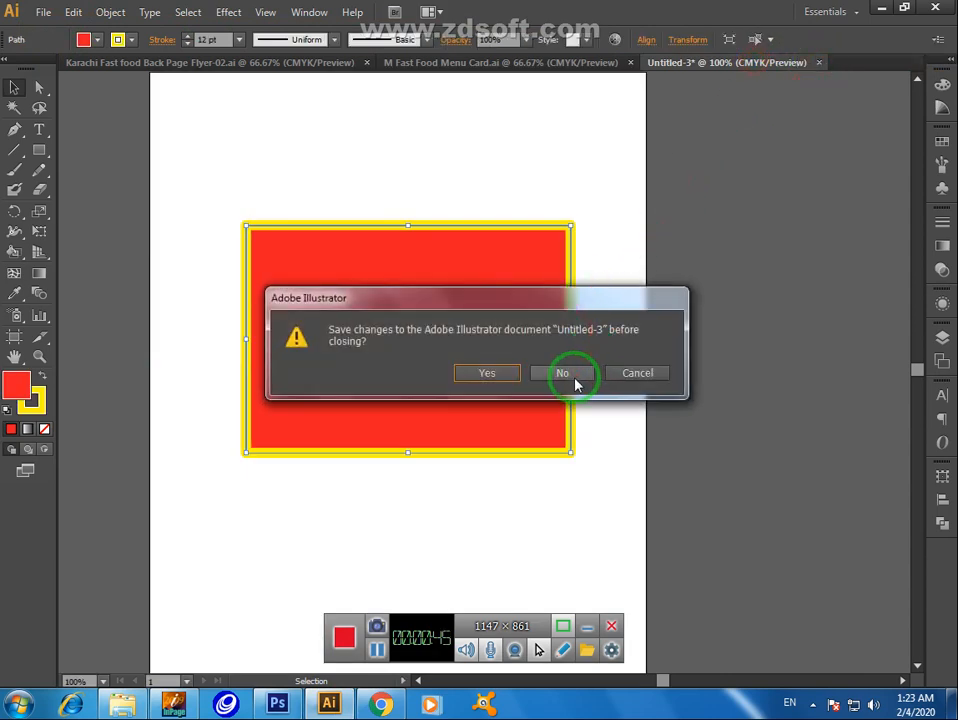
left_click(562, 372)
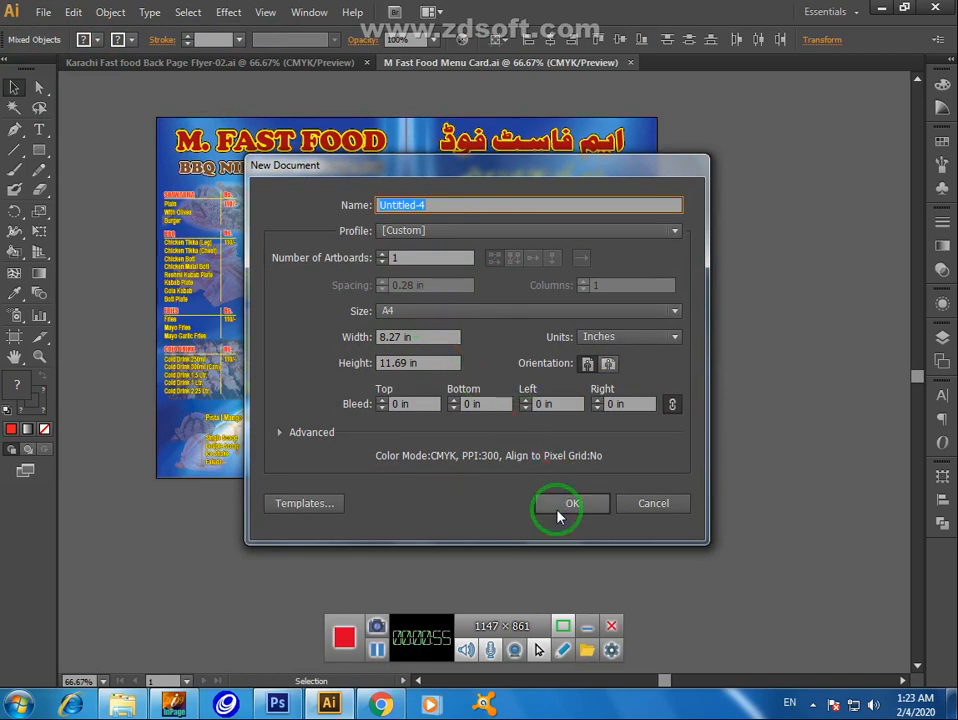
left_click(573, 503)
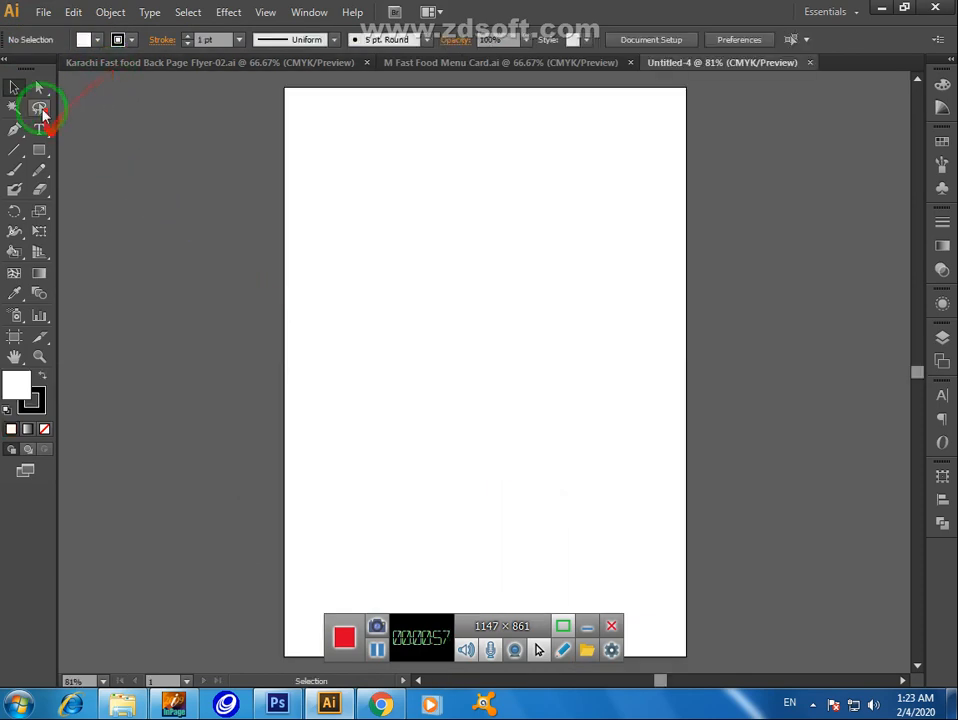
mouse_move(40, 152)
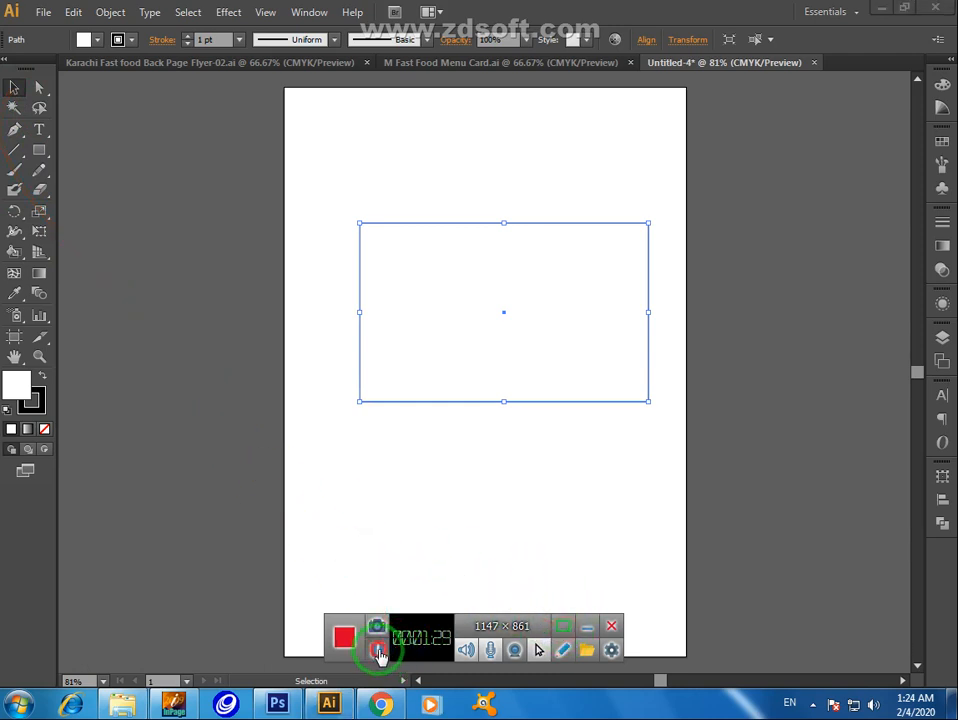
- Draw a white-filled, thin black-outlined rectangle on the upper middle of the A4 artboard
left_click(378, 650)
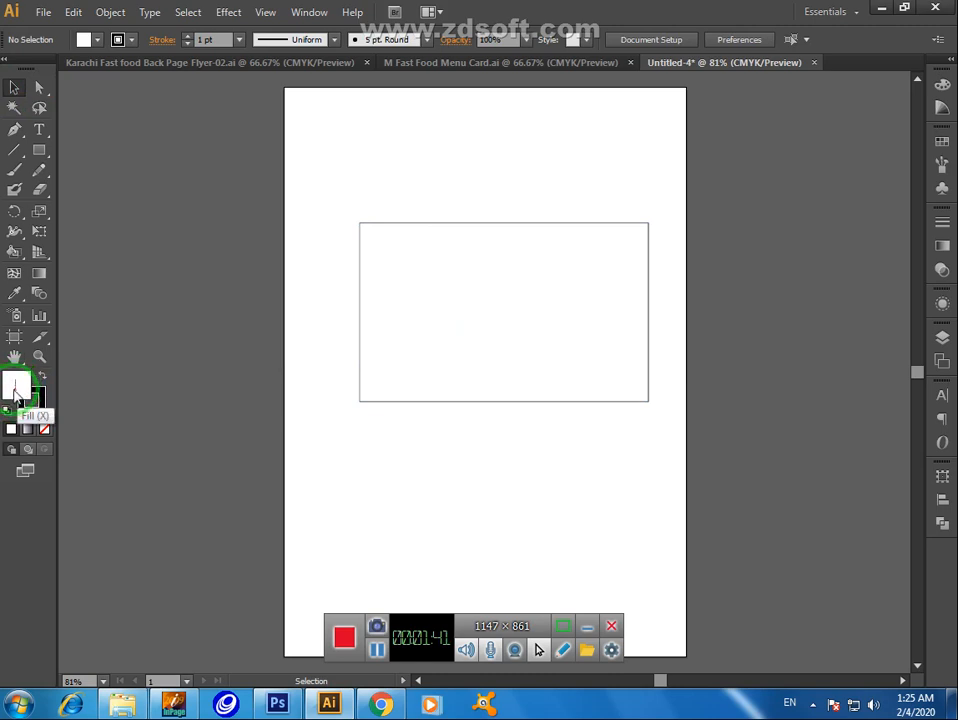
mouse_move(38, 392)
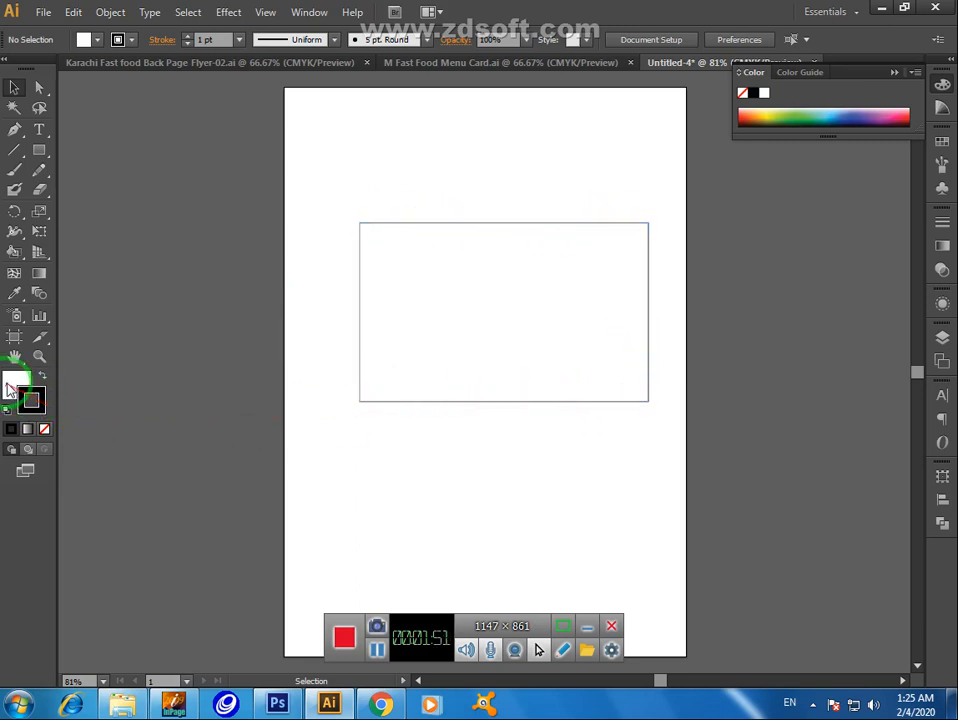
mouse_move(20, 390)
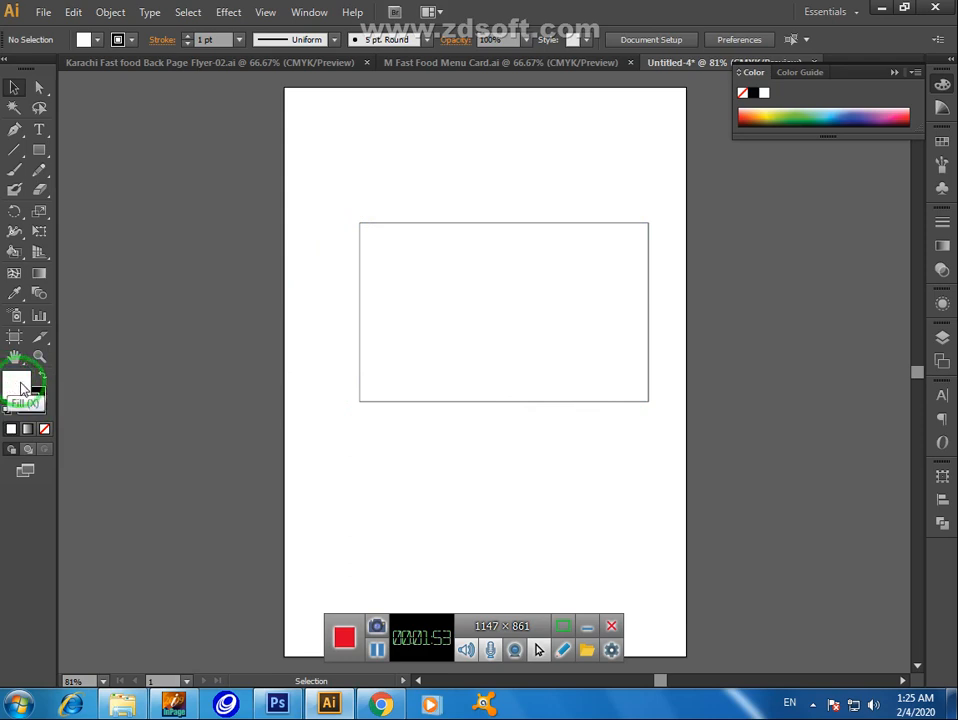
- Select the rectangle and give it a CMYK Red fill
left_click(508, 300)
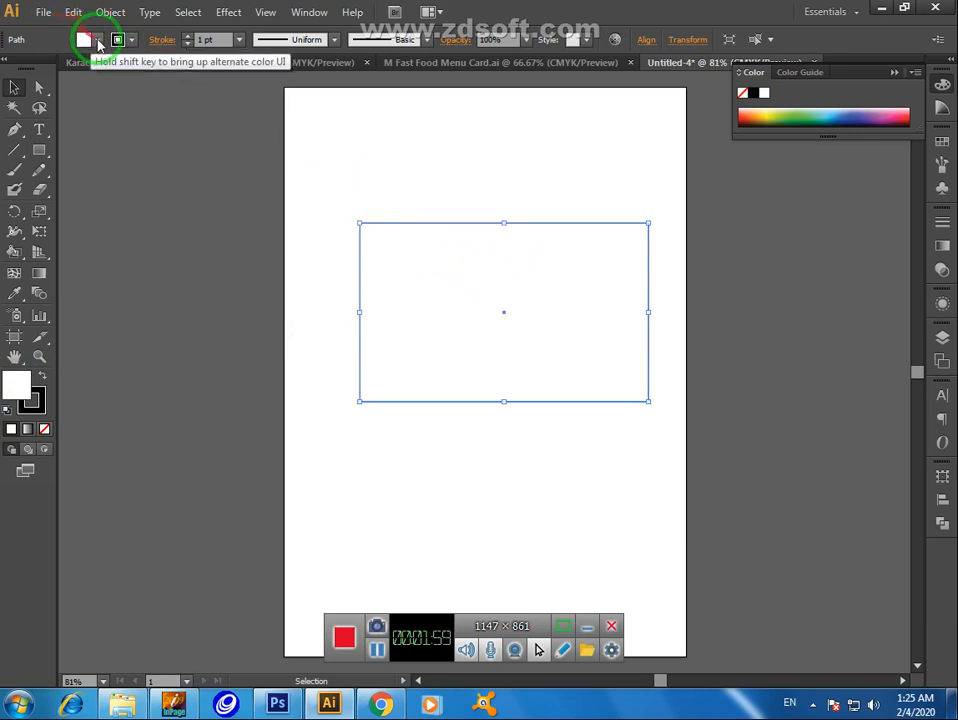
left_click(84, 40)
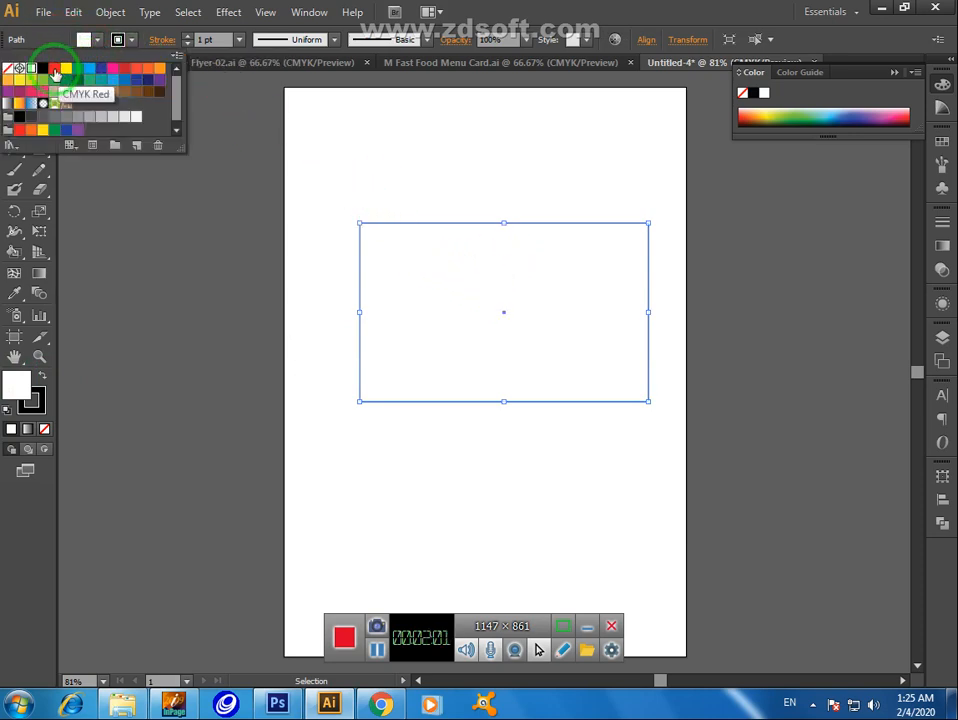
left_click(54, 68)
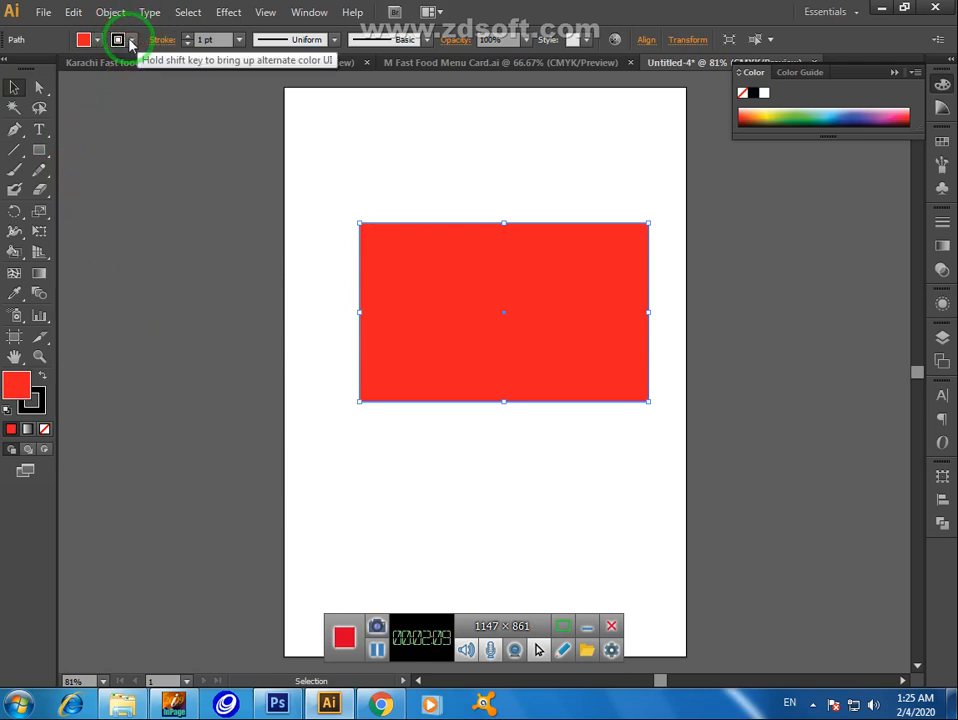
left_click(118, 39)
type("19")
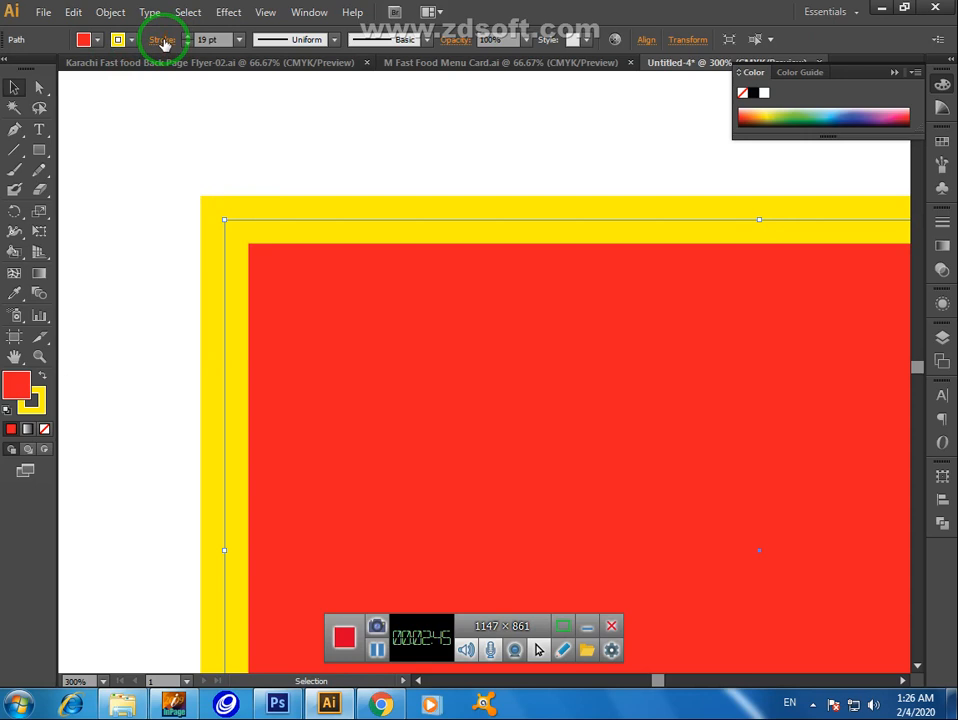
- Apply a yellow 19 pt stroke to the red rectangle
left_click(162, 39)
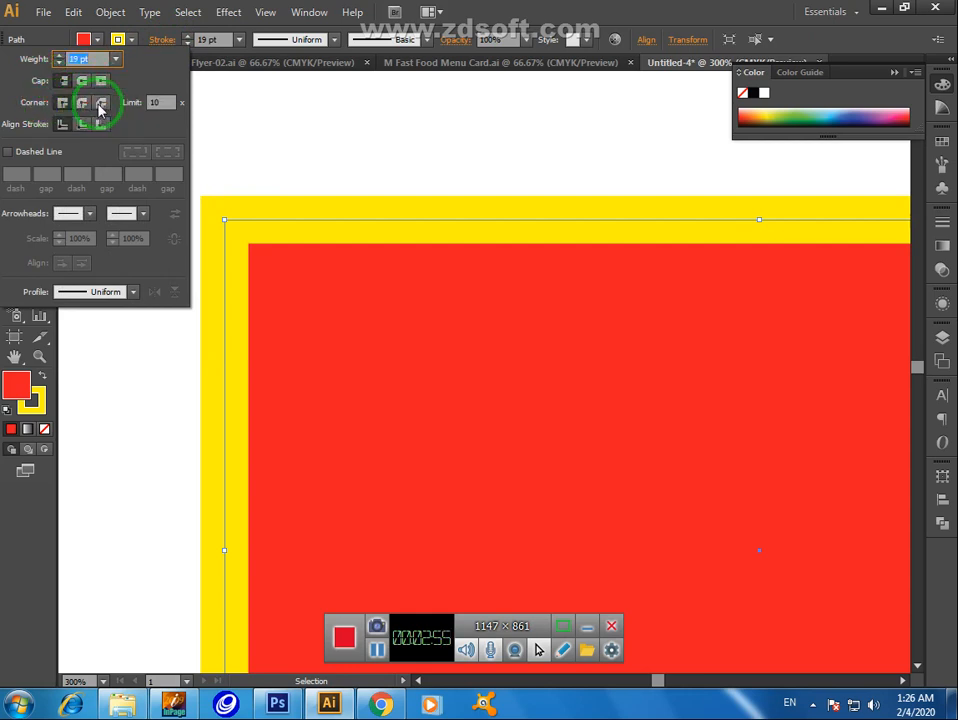
mouse_move(100, 103)
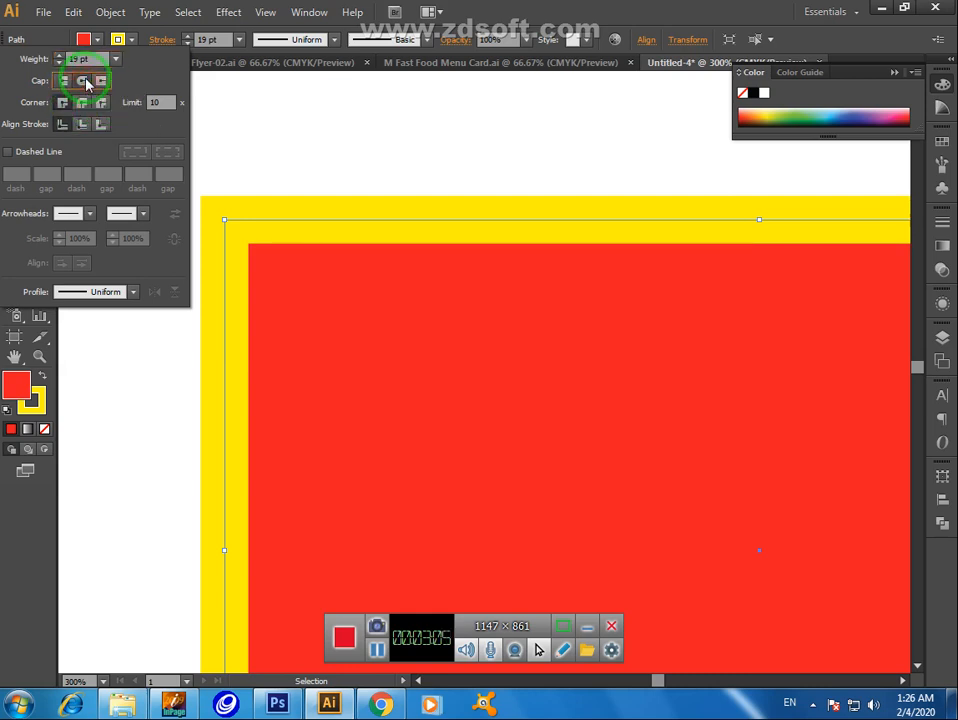
- Change the yellow outline's corner join from sharp to the Round Join option
left_click(82, 102)
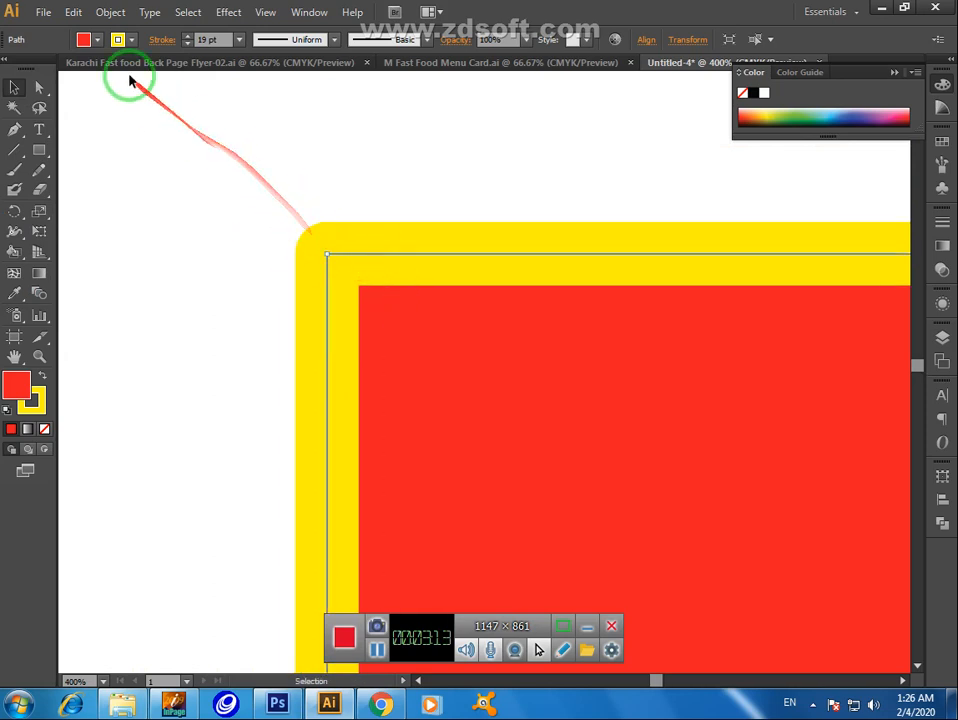
left_click(161, 39)
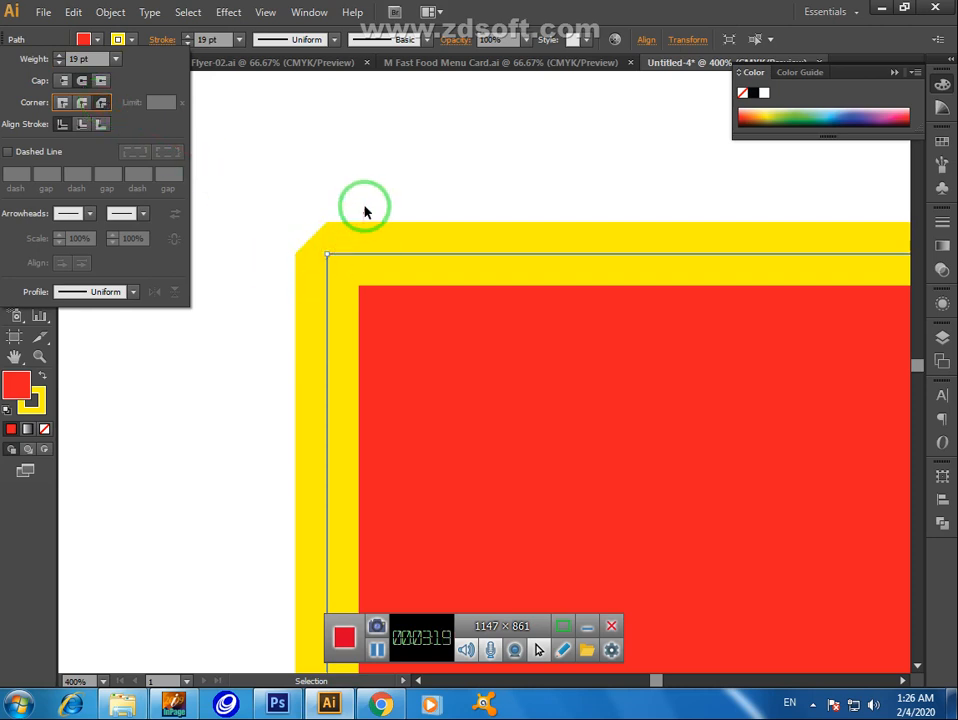
mouse_move(255, 165)
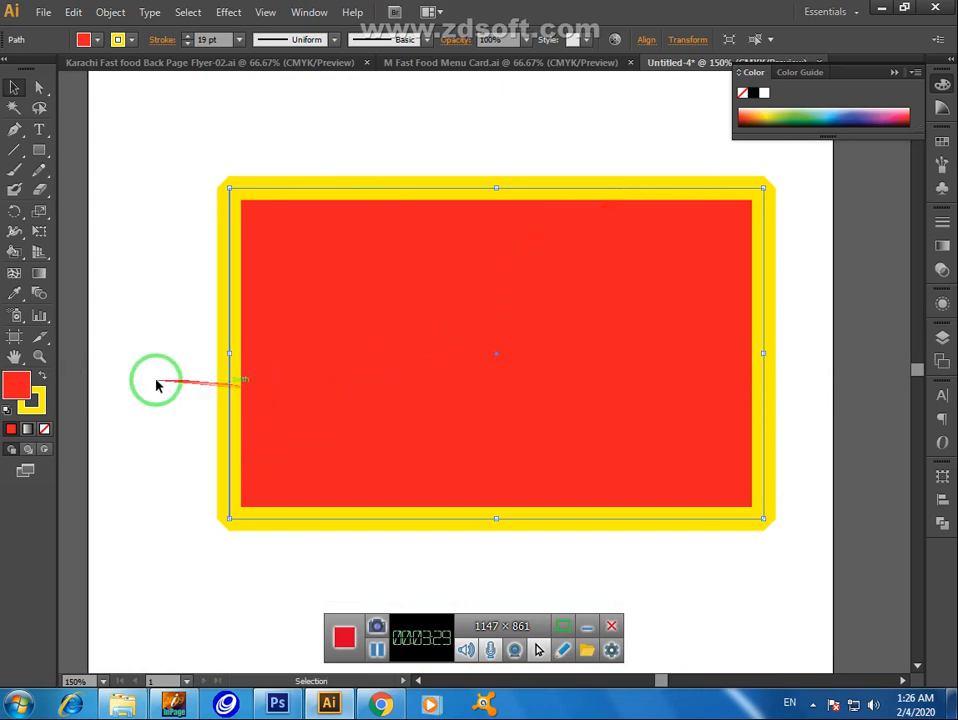
mouse_move(210, 305)
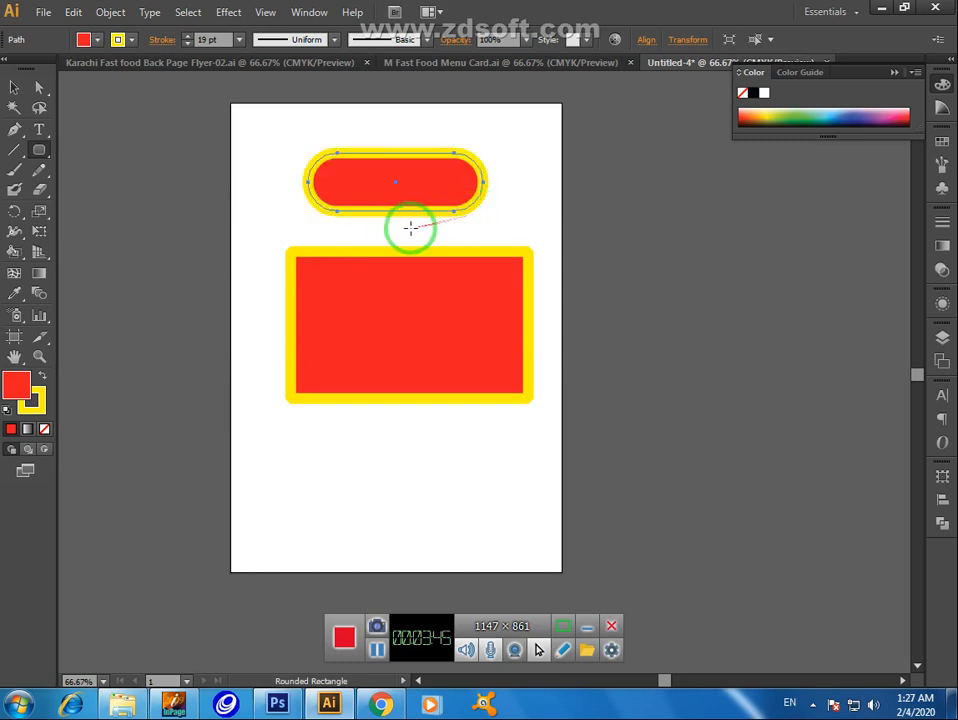
- Draw a red rounded-rectangle pill above the main rectangle and set its stroke to None
left_click_drag(410, 228, 135, 300)
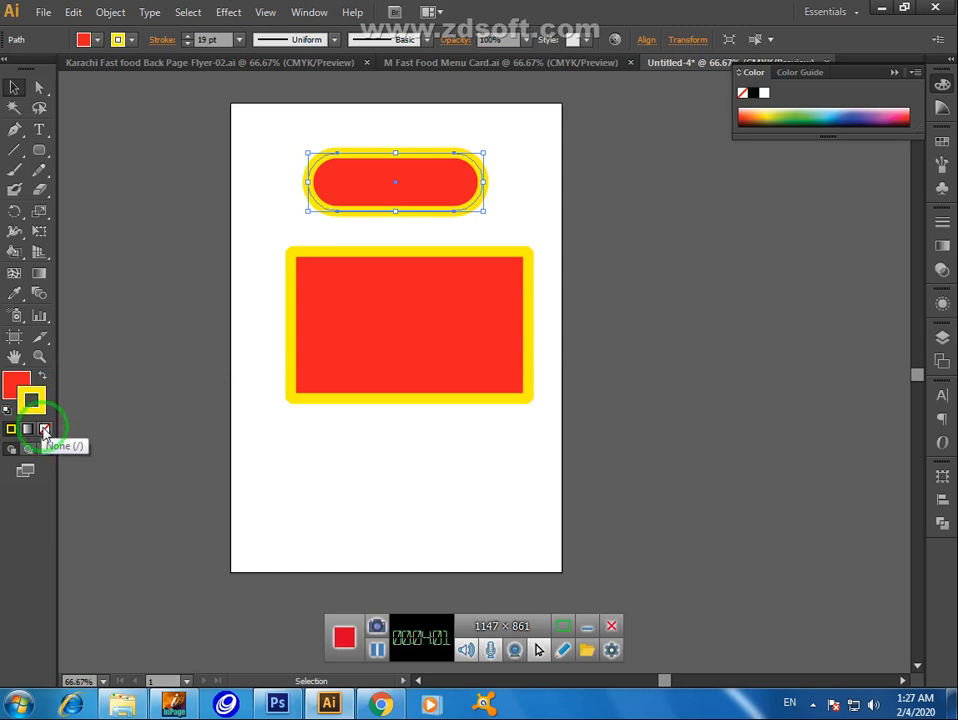
left_click(44, 428)
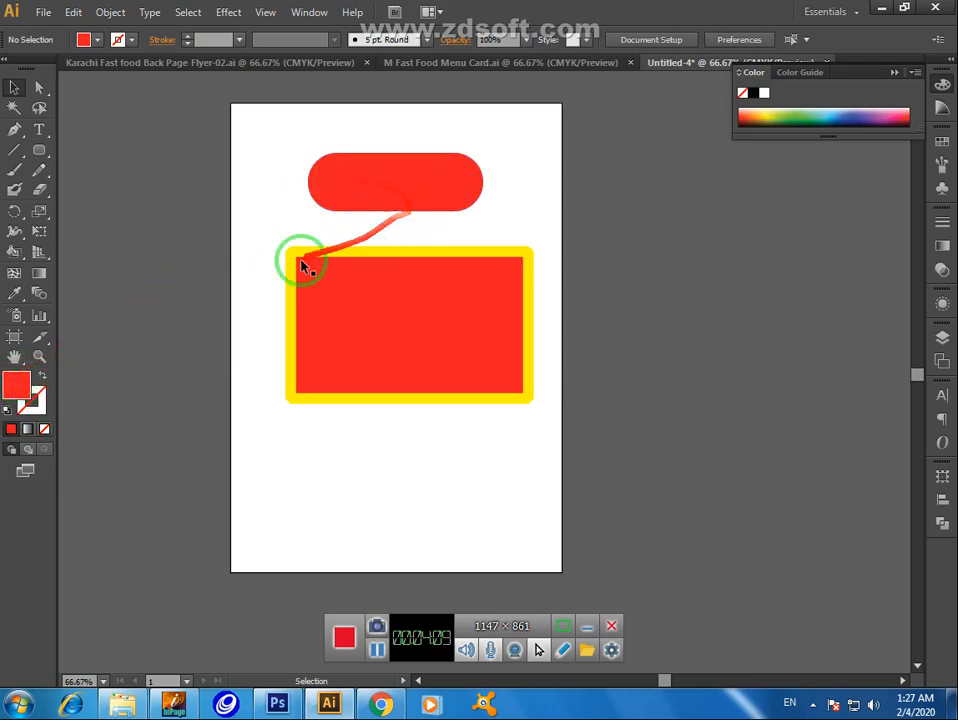
- Select the red pill shape with the Selection Tool and delete it
left_click(46, 429)
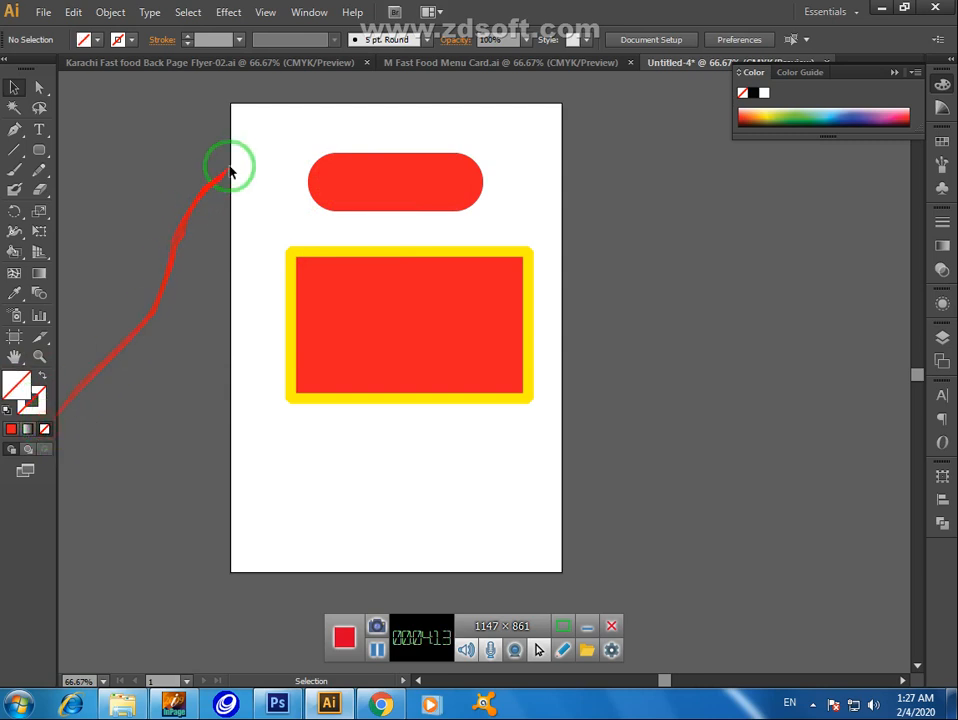
left_click(395, 182)
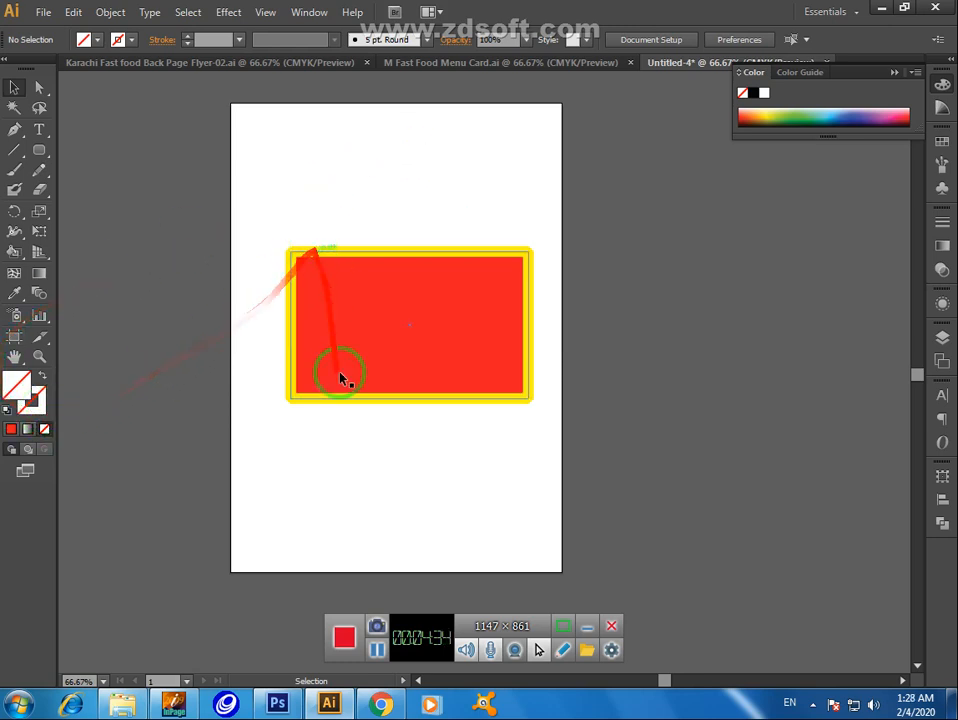
- Deselect the rectangle and collapse the Color panel
left_click(344, 638)
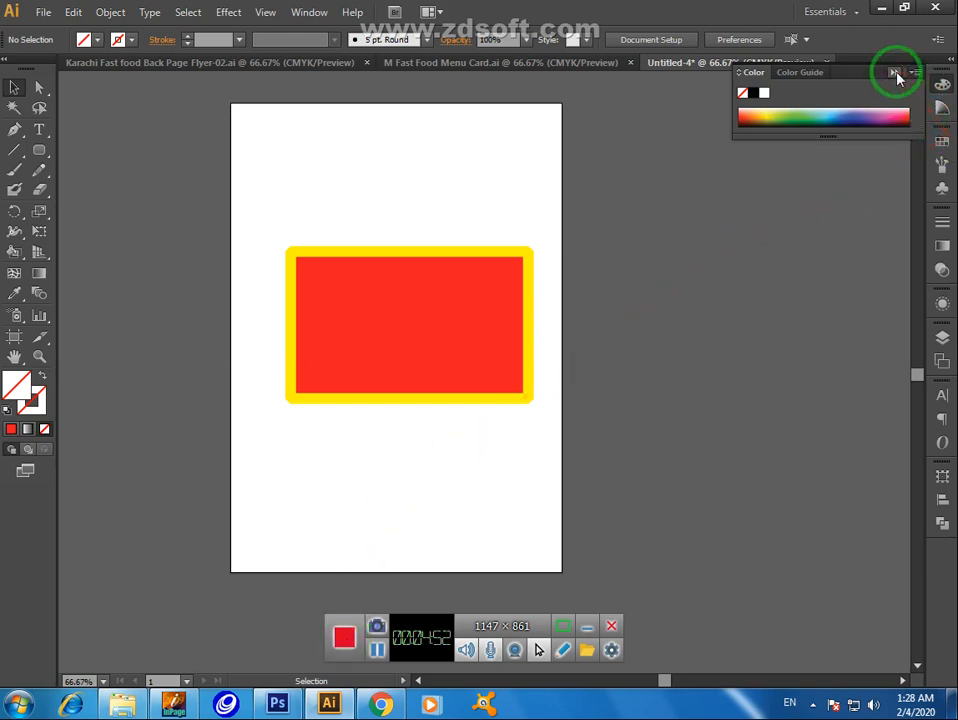
left_click(895, 73)
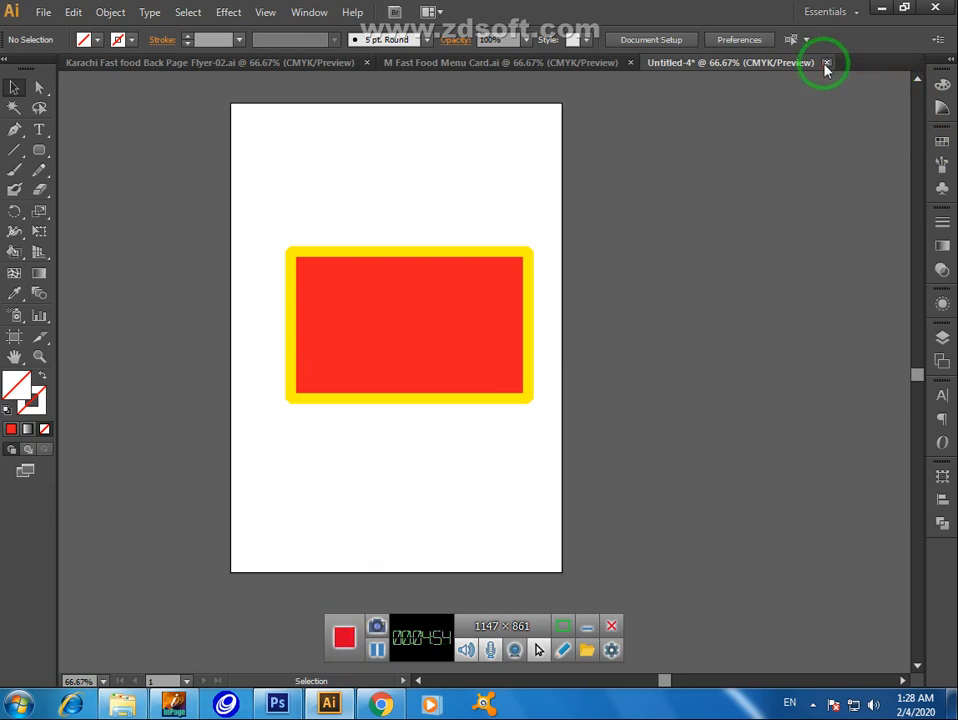
mouse_move(733, 63)
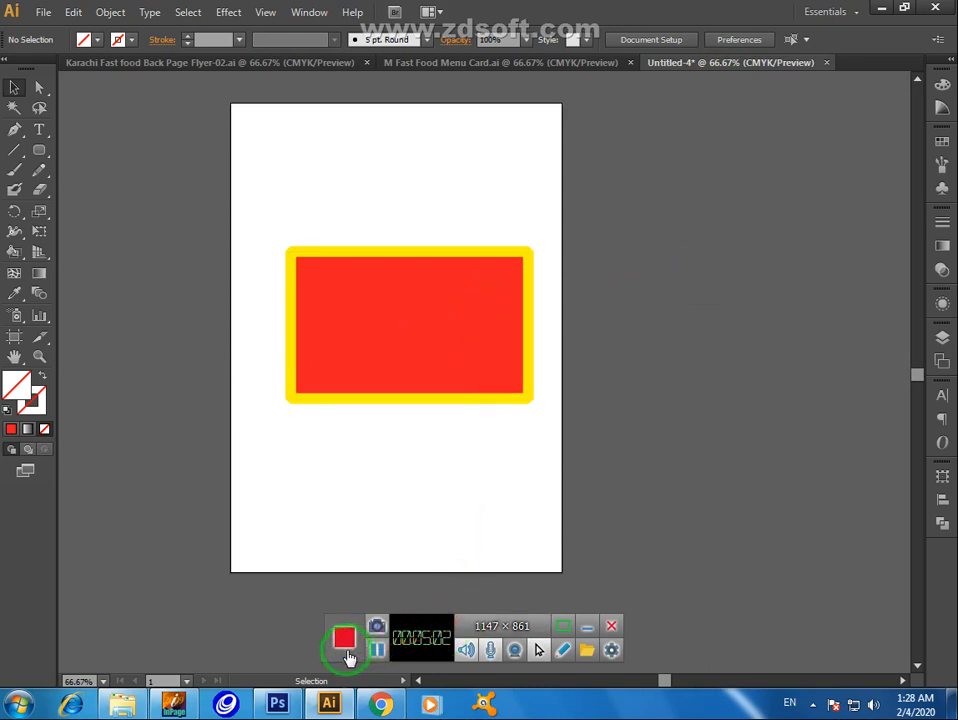
left_click(344, 638)
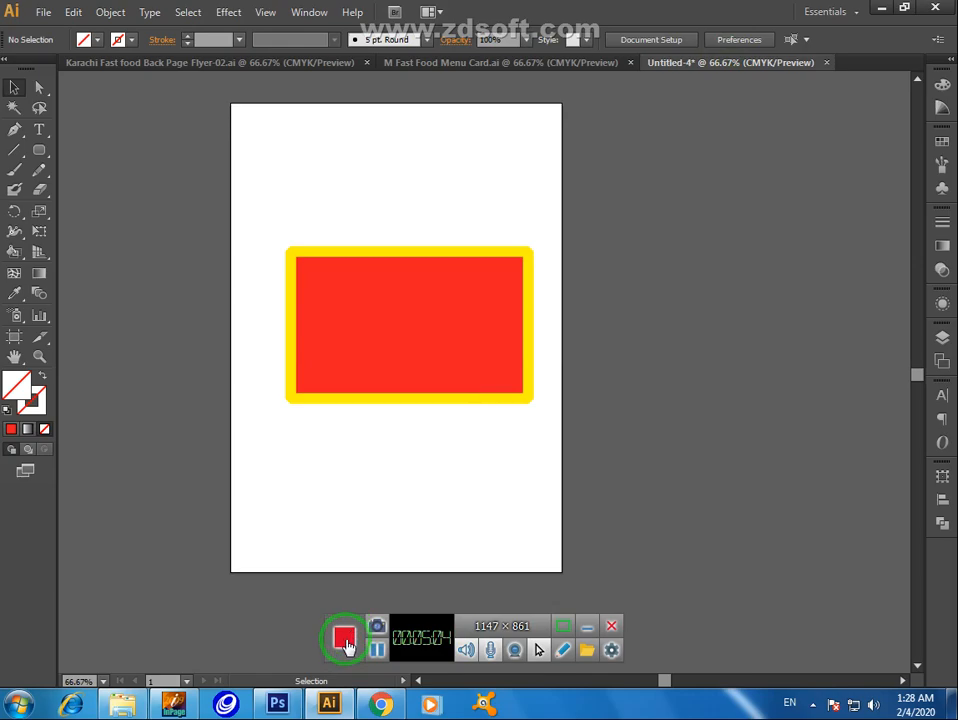